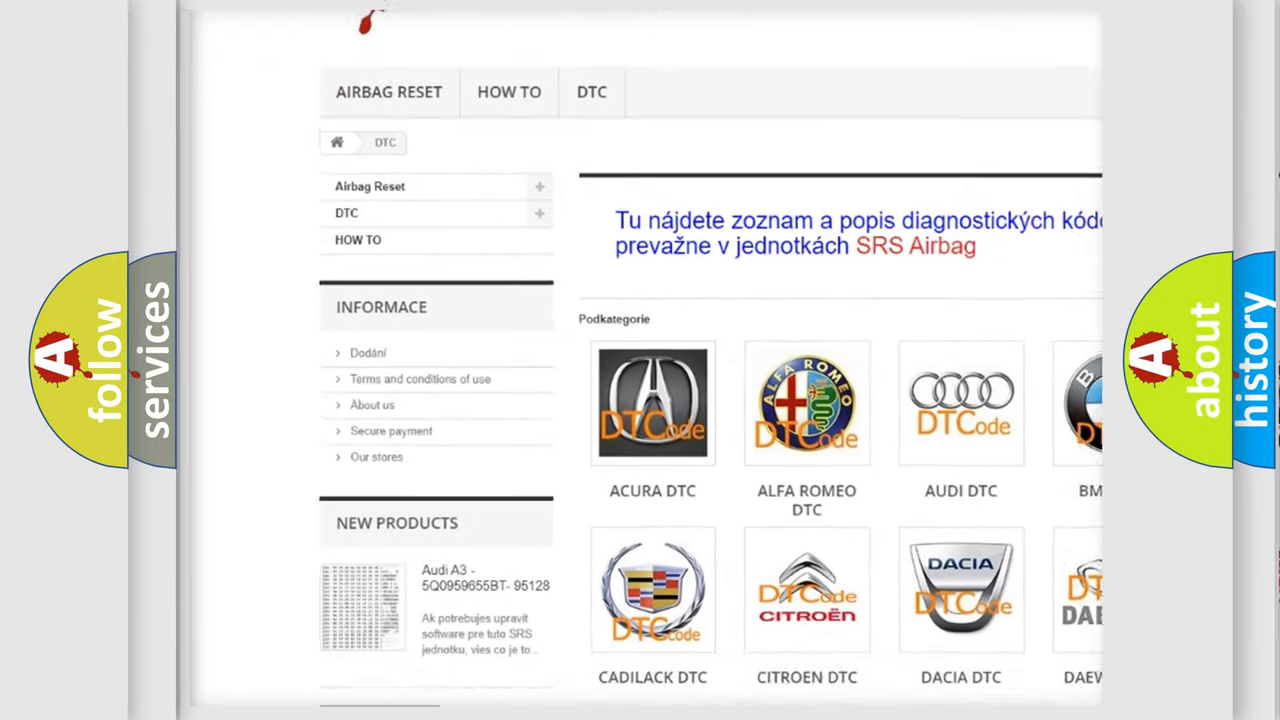
Step: Scroll down the page to reach the animation expanding HEX 0,1,0,2 into bits for P0102
scroll(down, 3)
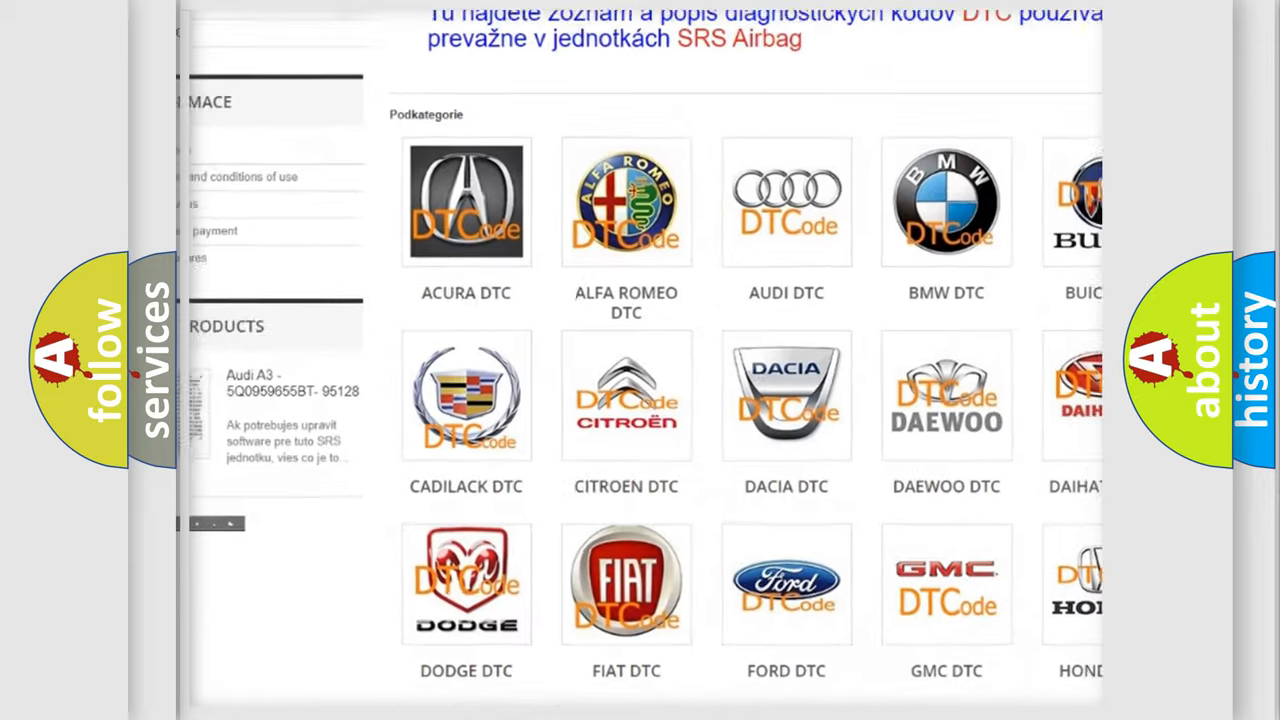
scroll(down, 3)
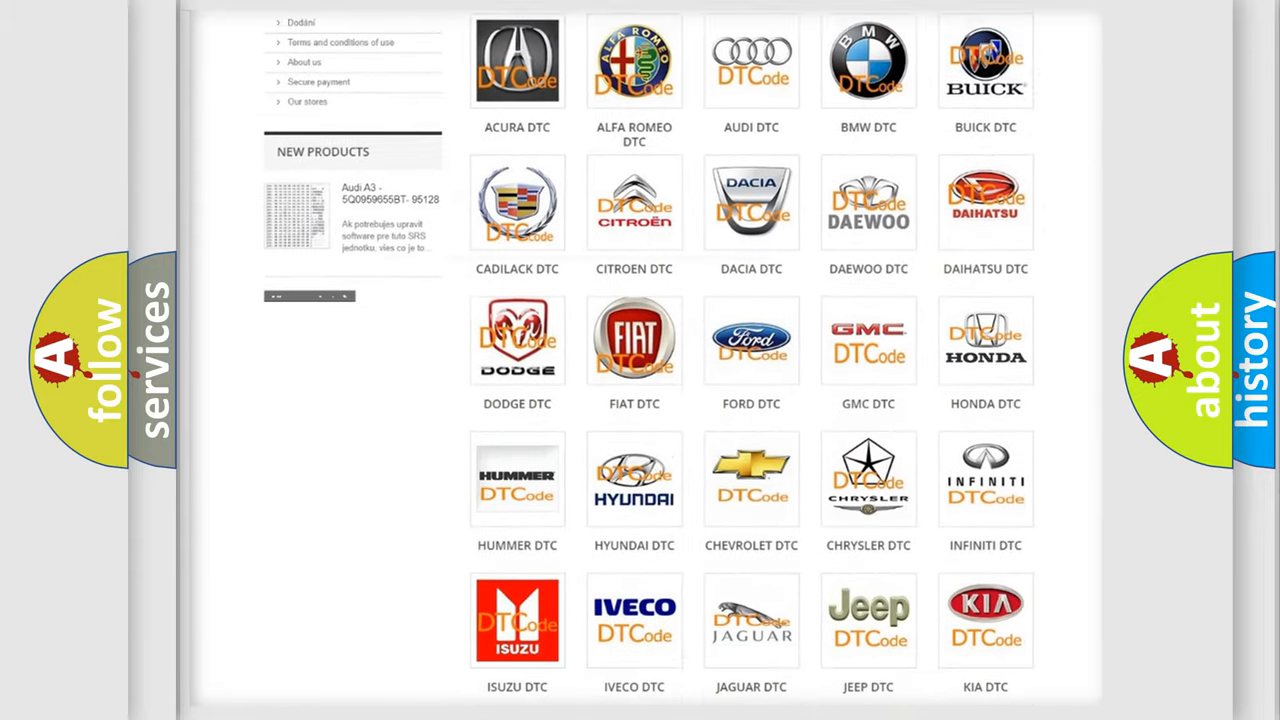
scroll(down, 3)
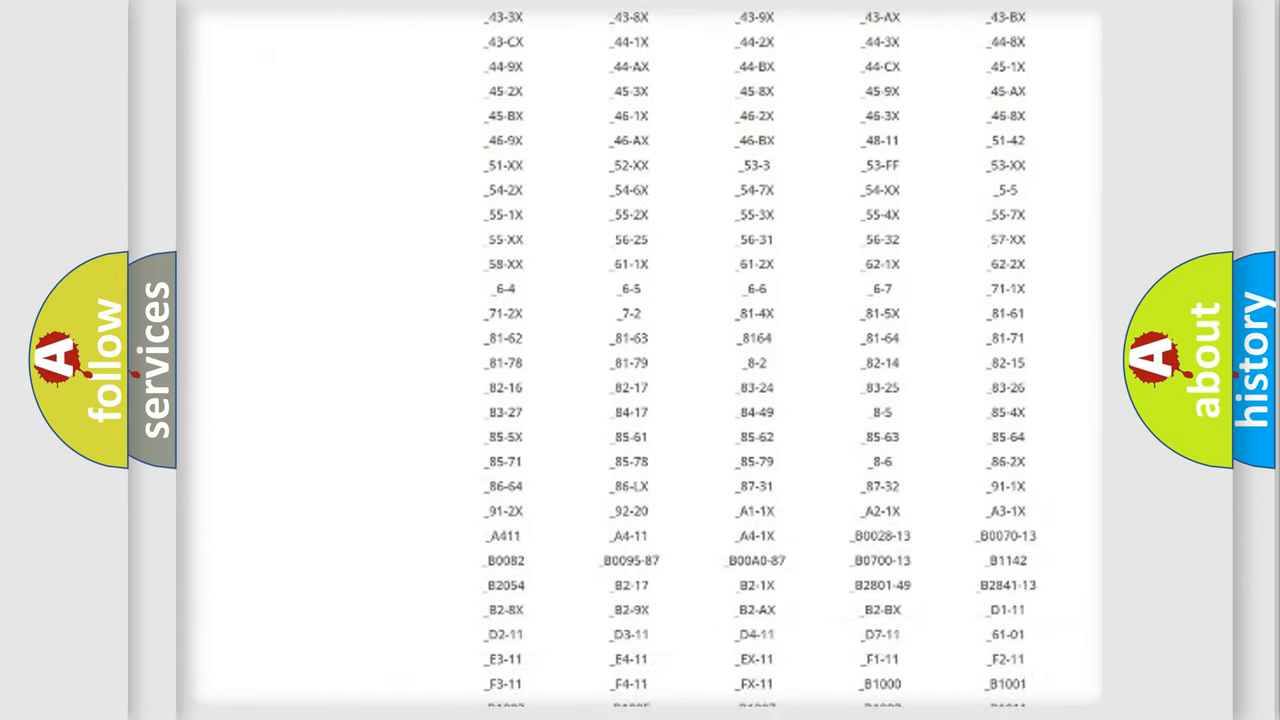
scroll(down, 3)
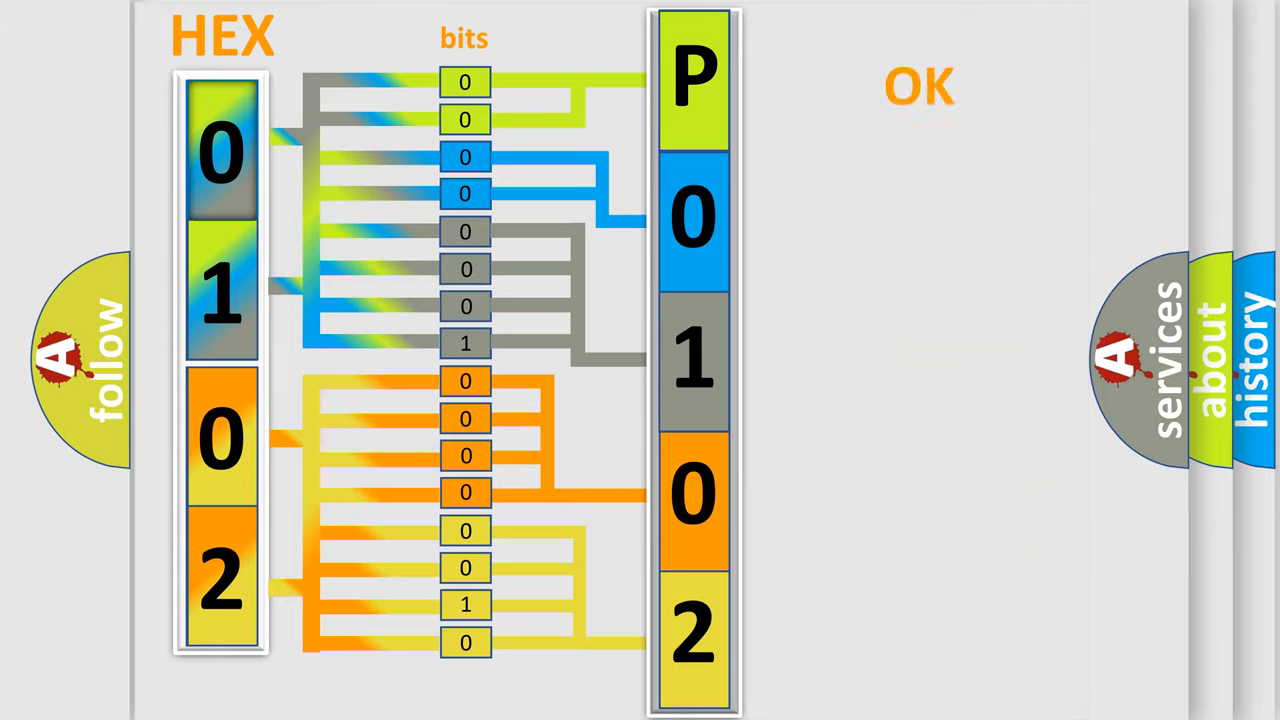
Step: Advance the explainer to its closing slide with P0102 boxed beside the DTCode logo
click(920, 84)
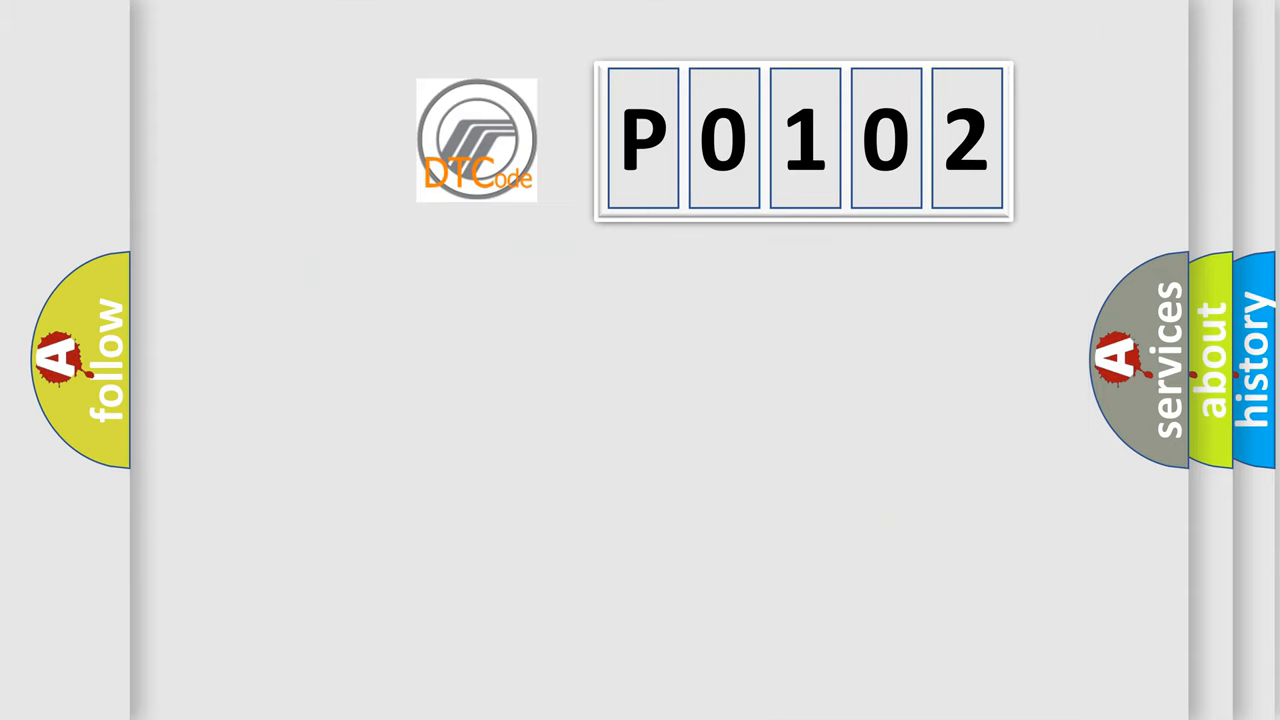